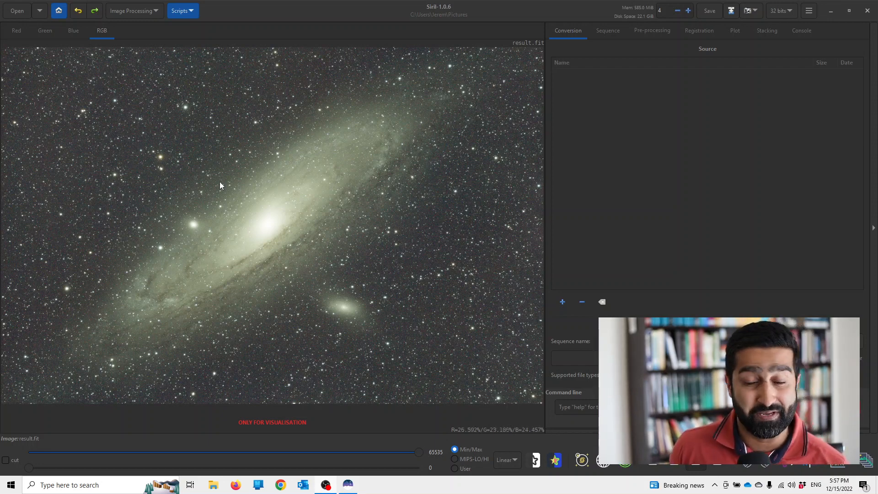
mouse_move(182, 201)
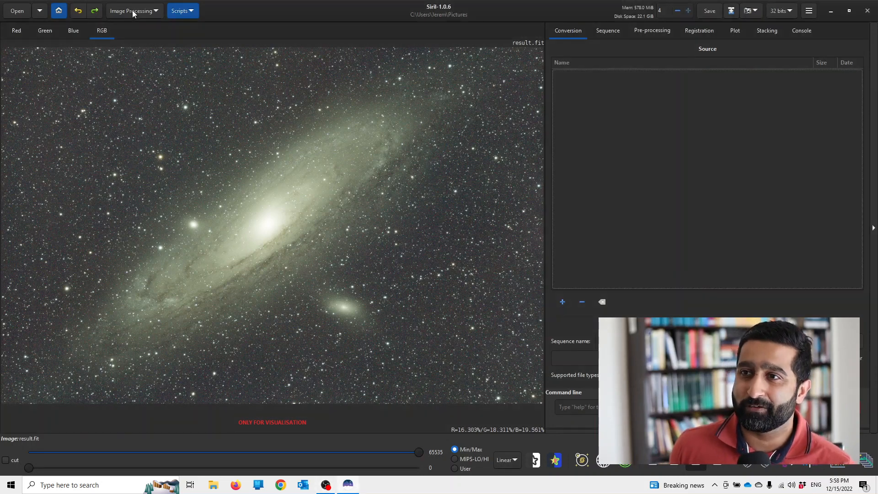
Step: Open Remove Green Noise from the Image Processing menu for the Andromeda image
click(134, 11)
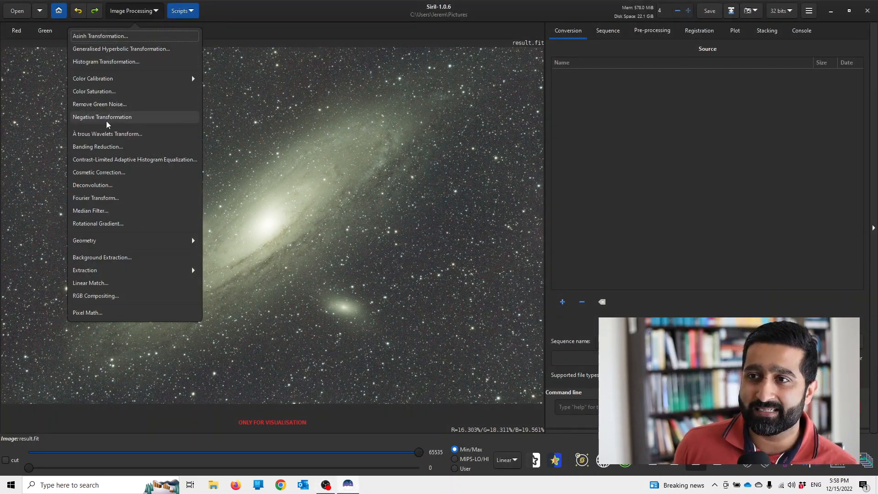
mouse_move(103, 108)
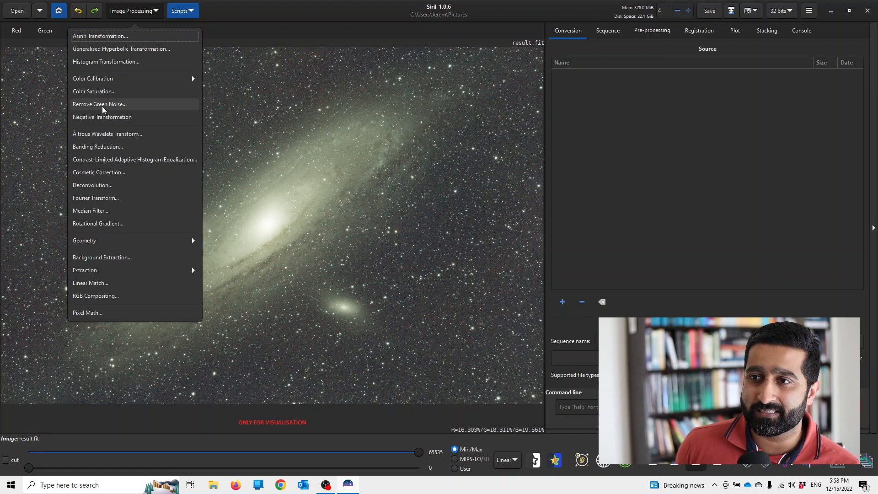
click(99, 104)
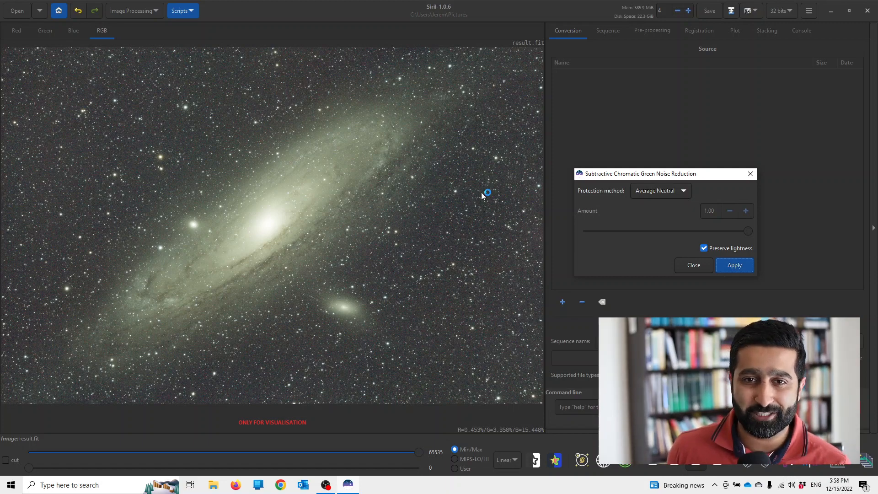
mouse_move(395, 191)
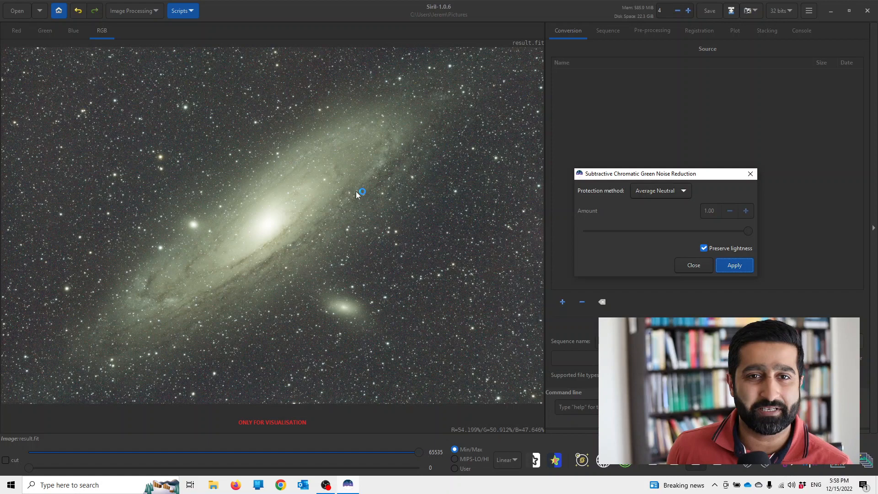
mouse_move(376, 190)
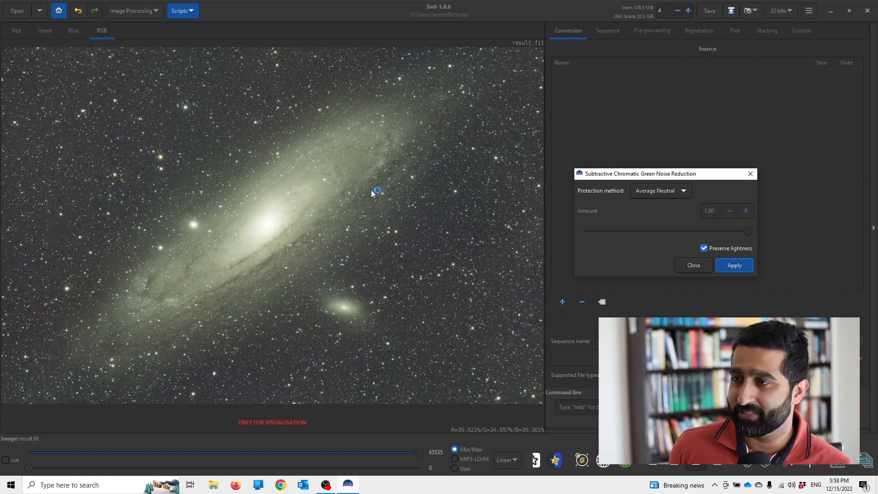
mouse_move(190, 223)
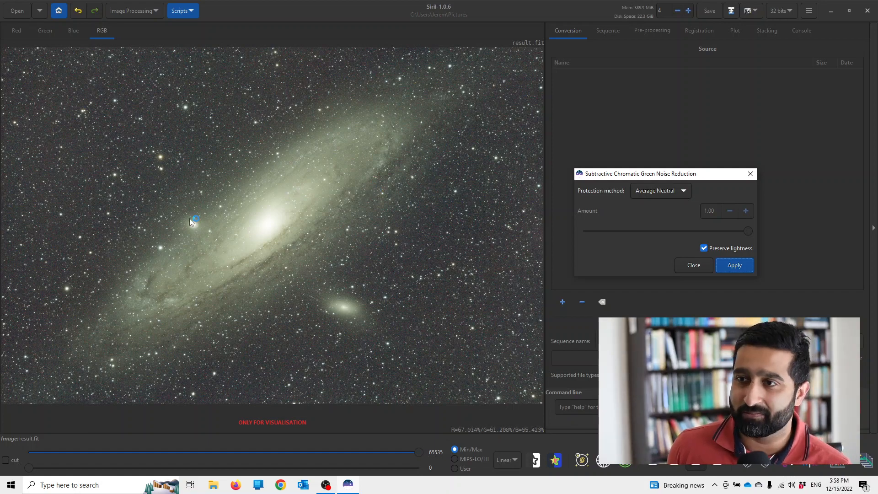
Step: Apply Average Neutral green noise reduction with Preserve lightness kept on
click(734, 265)
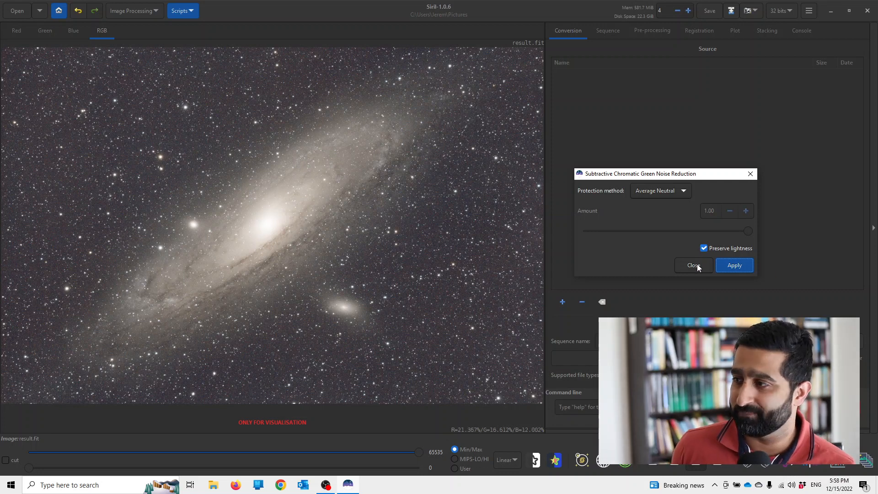
Step: Close the Subtractive Chromatic Green Noise Reduction dialog and reopen the Image Processing menu
click(693, 265)
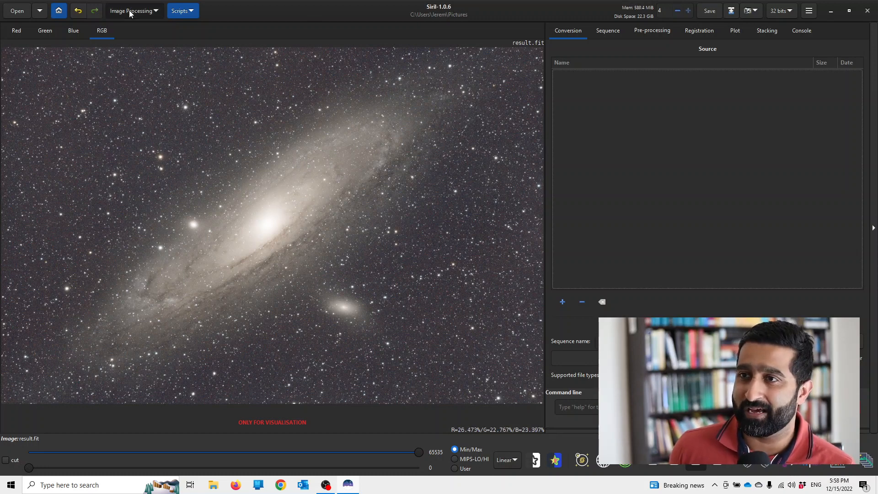
click(133, 10)
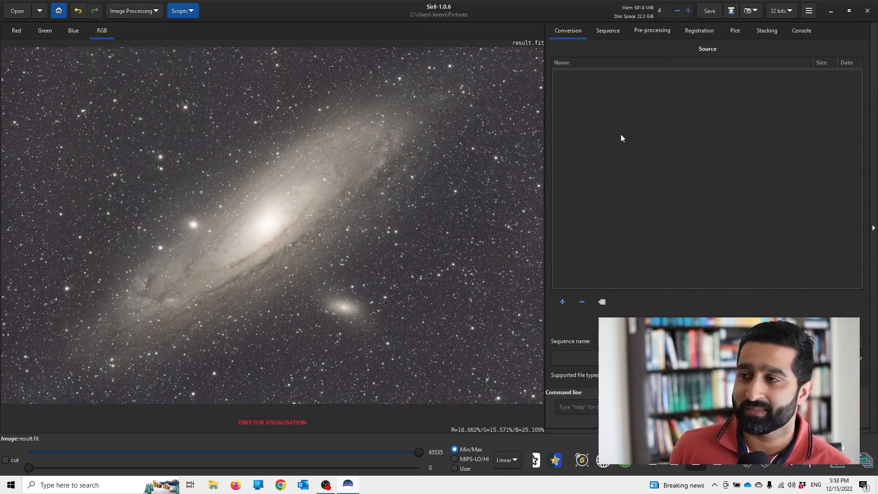
mouse_move(510, 172)
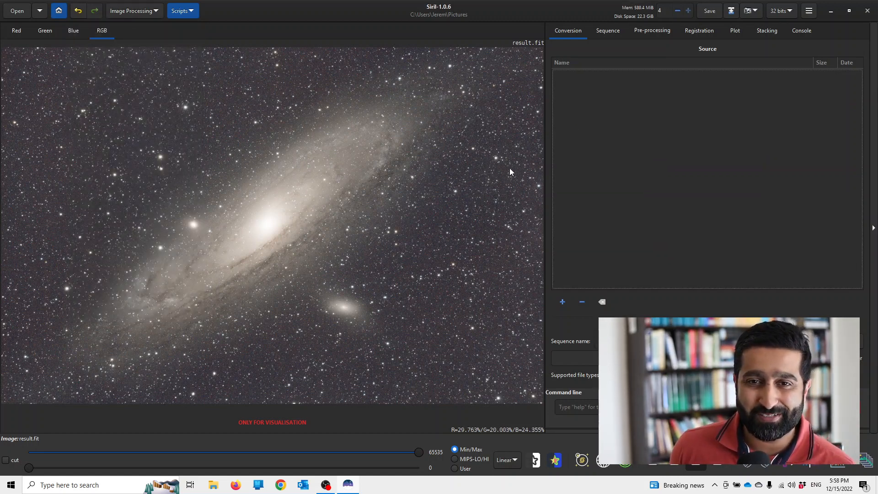